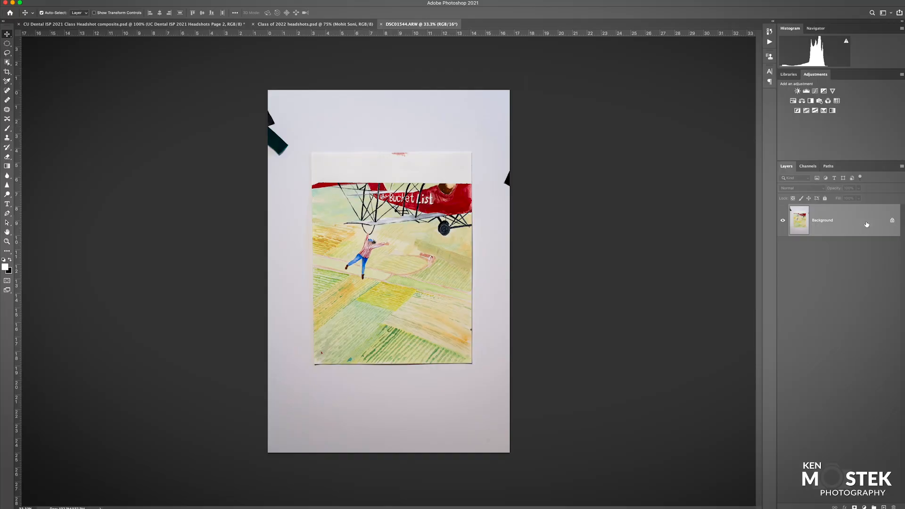
Duplicate the Background layer as 'Background copy' via the layer's context menu
right_click(822, 220)
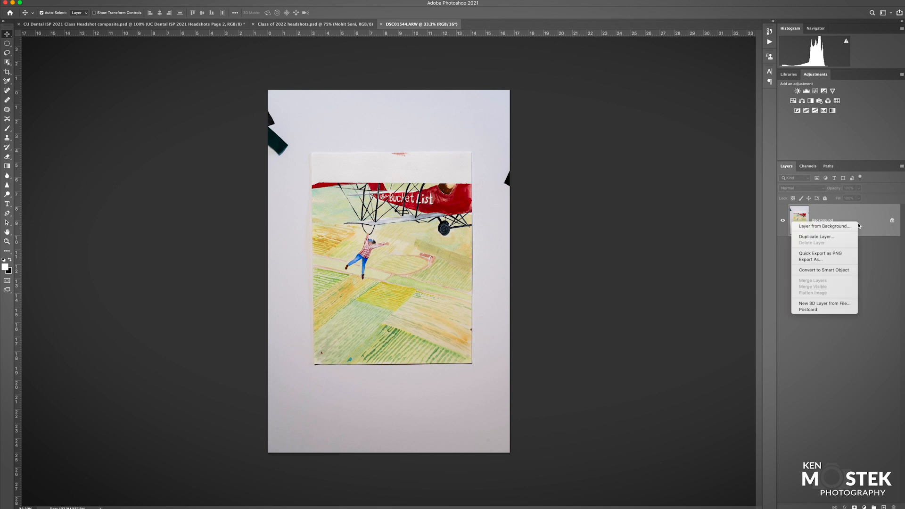
left_click(816, 236)
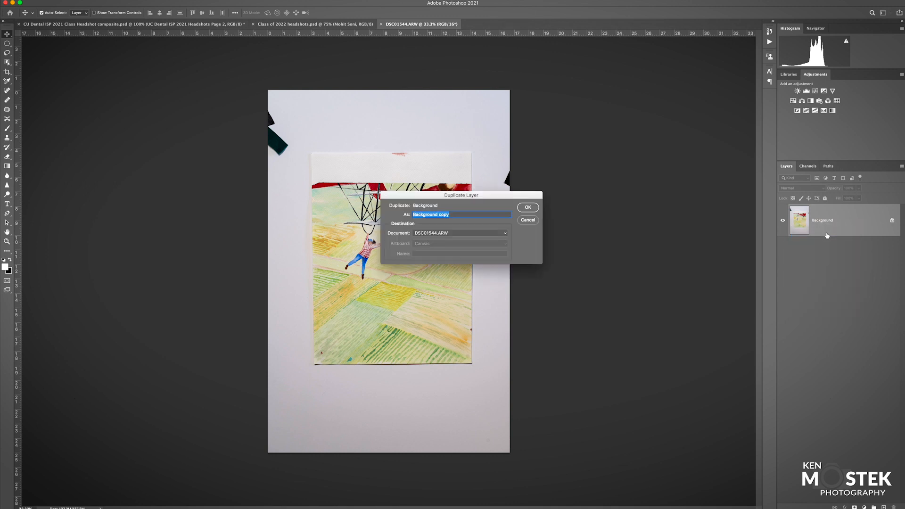
left_click(529, 207)
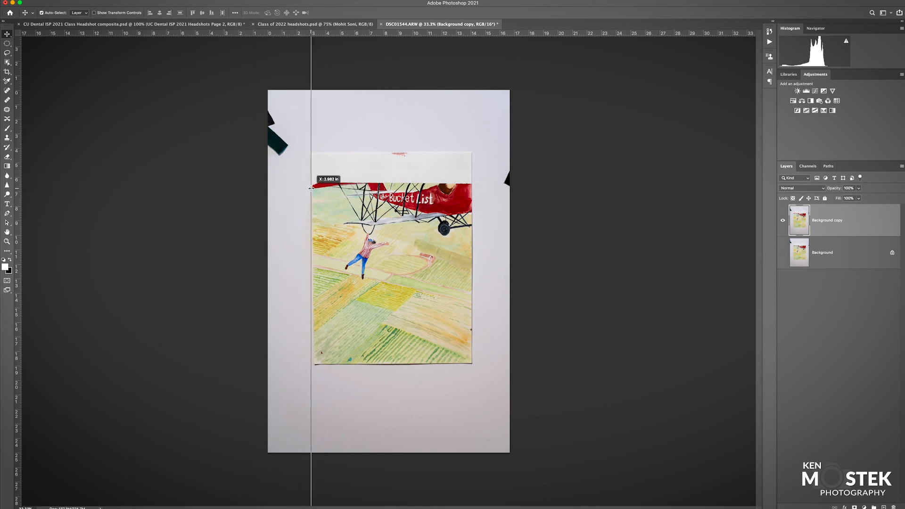
Drag a vertical guide from the left ruler and settle it on the painting's left edge
left_click_drag(313, 188, 310, 188)
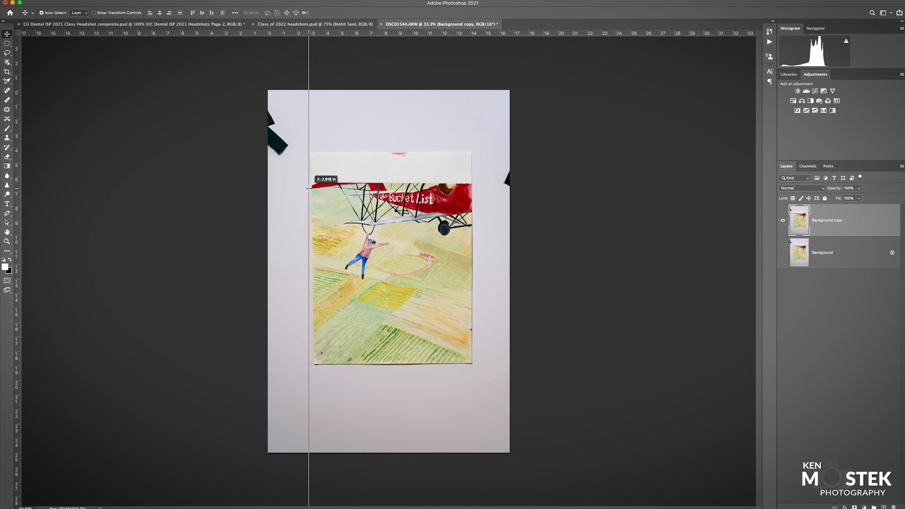
left_click_drag(309, 187, 312, 188)
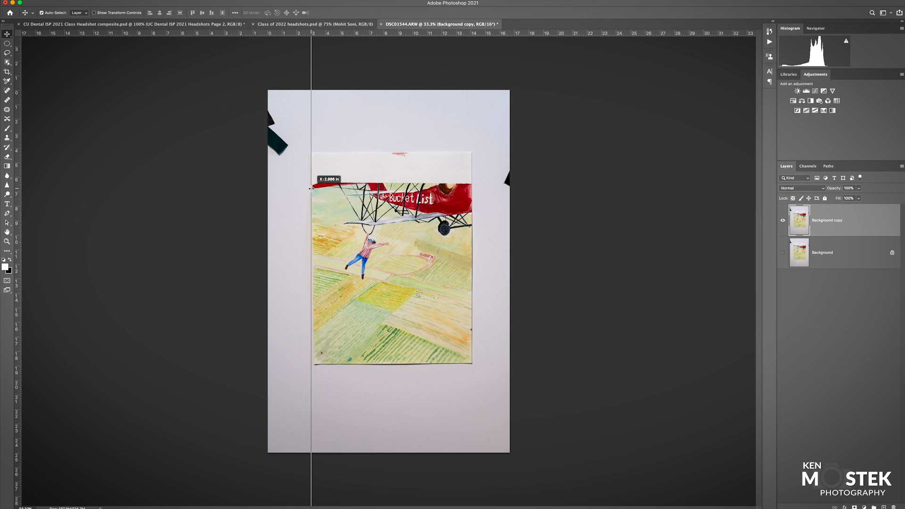
left_click_drag(312, 188, 315, 189)
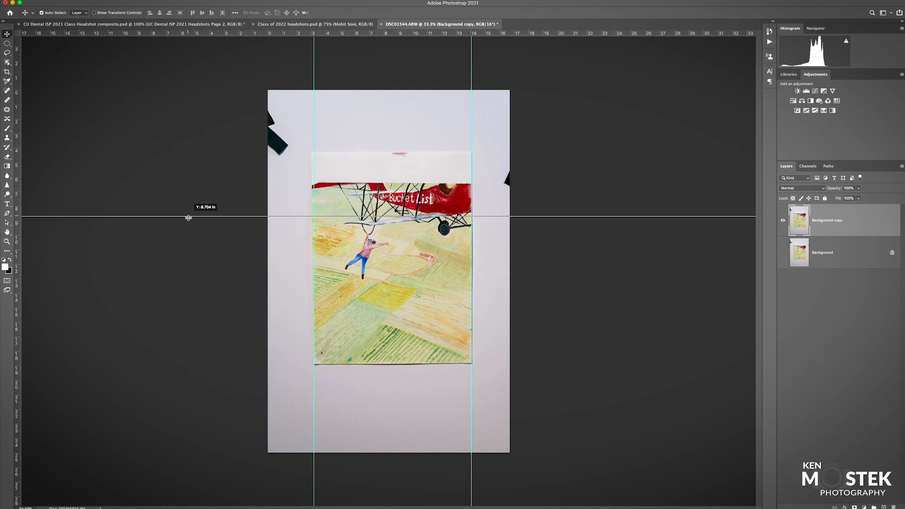
Drag horizontal guides from the top ruler onto the painting's bottom and top edges
left_click_drag(189, 217, 194, 364)
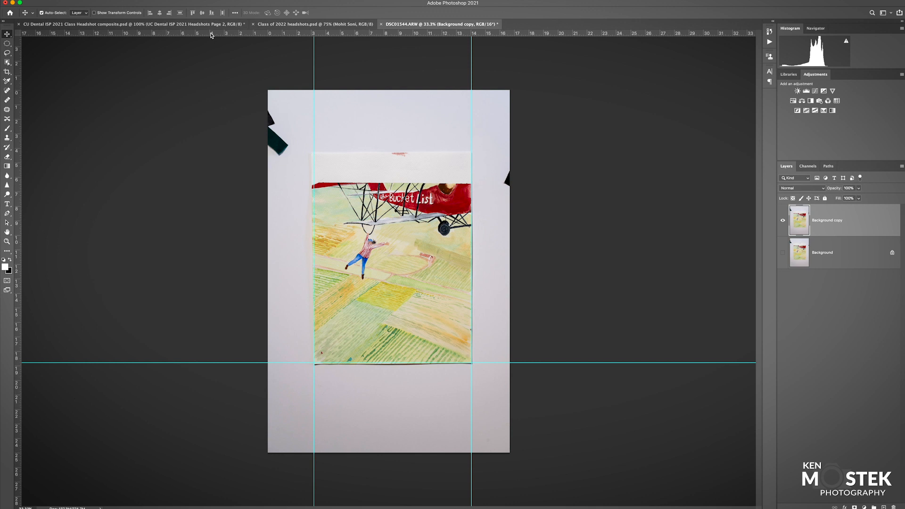
left_click_drag(214, 33, 214, 149)
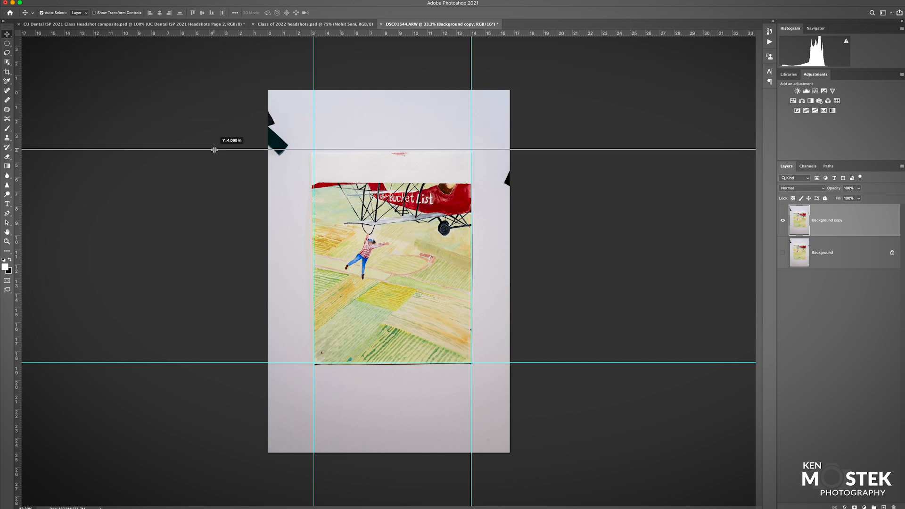
left_click_drag(214, 149, 214, 153)
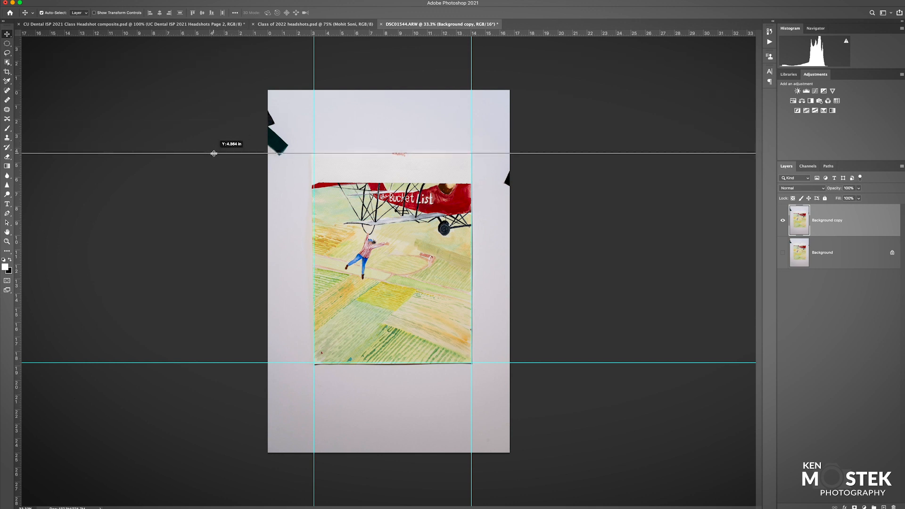
left_click_drag(214, 153, 214, 153)
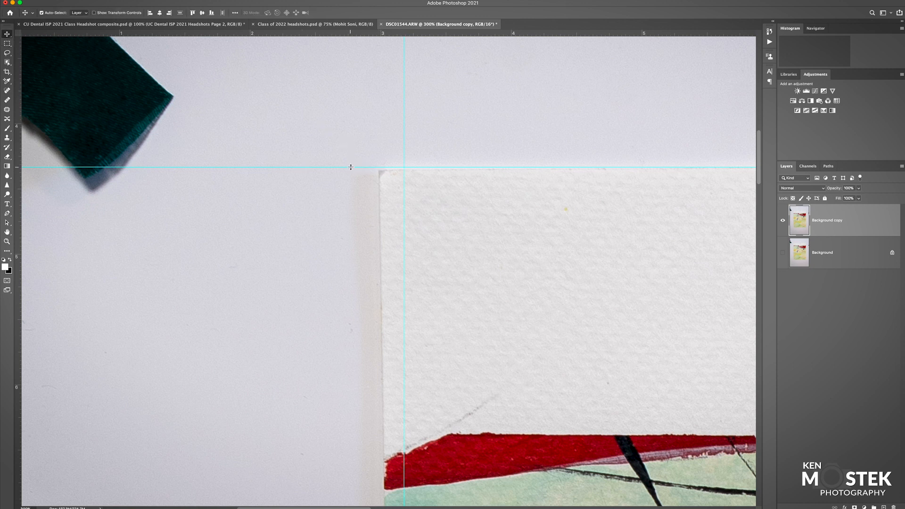
Nudge the top and right guides so they sit exactly on the paper's edges
left_click_drag(349, 168, 349, 172)
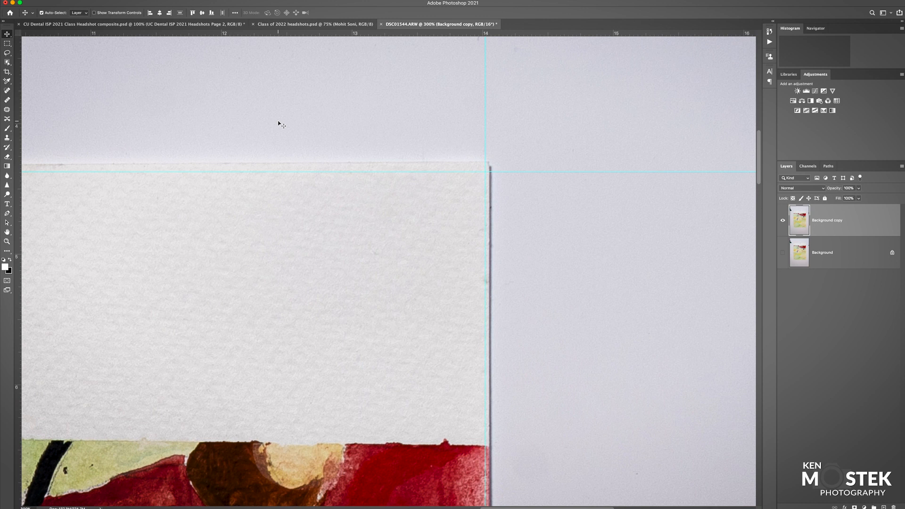
mouse_move(485, 130)
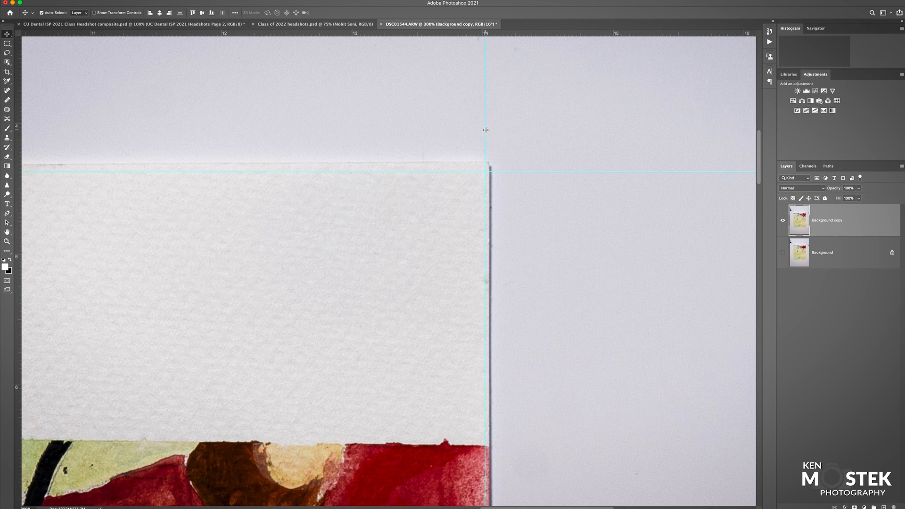
left_click_drag(485, 130, 487, 130)
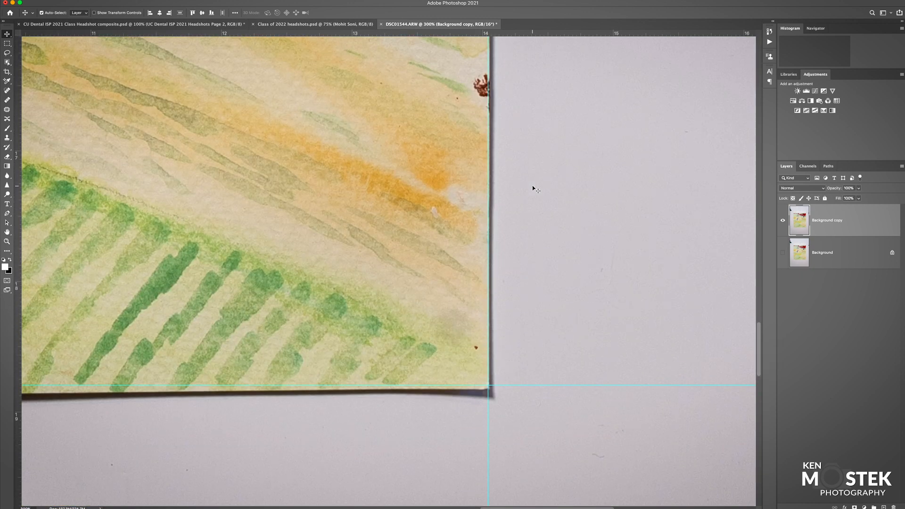
mouse_move(529, 336)
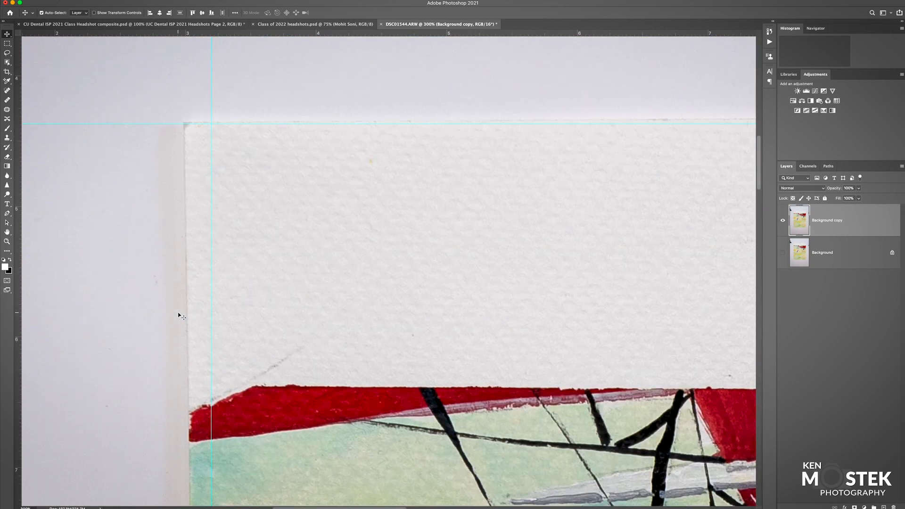
scroll("down", 3)
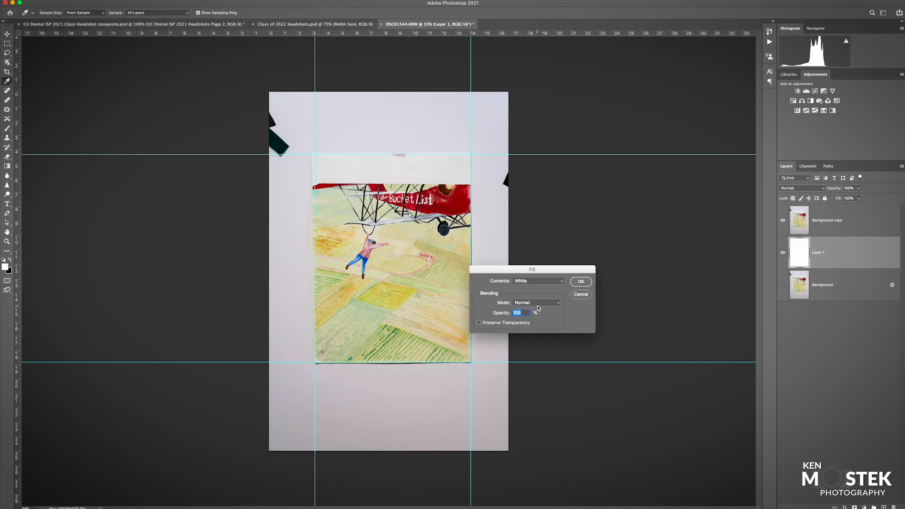
Set the Fill dialog's Contents to White for Layer 1
left_click(537, 281)
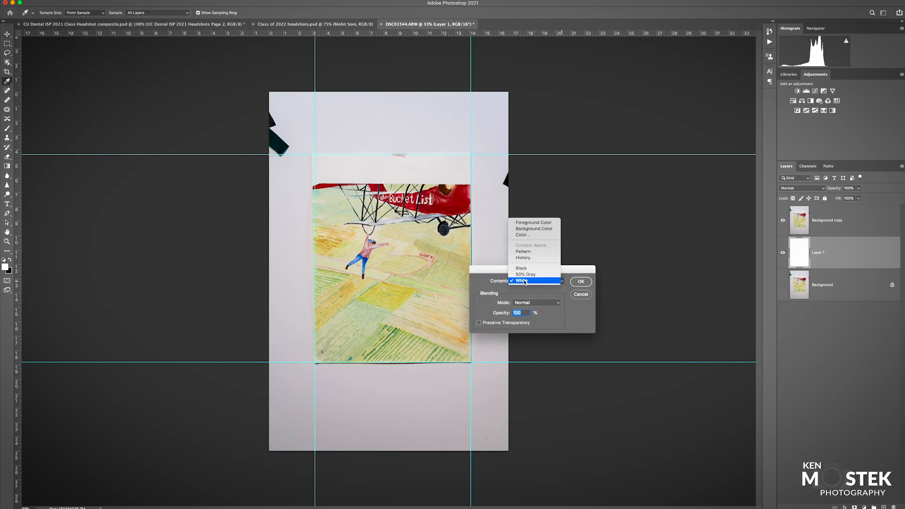
left_click(522, 281)
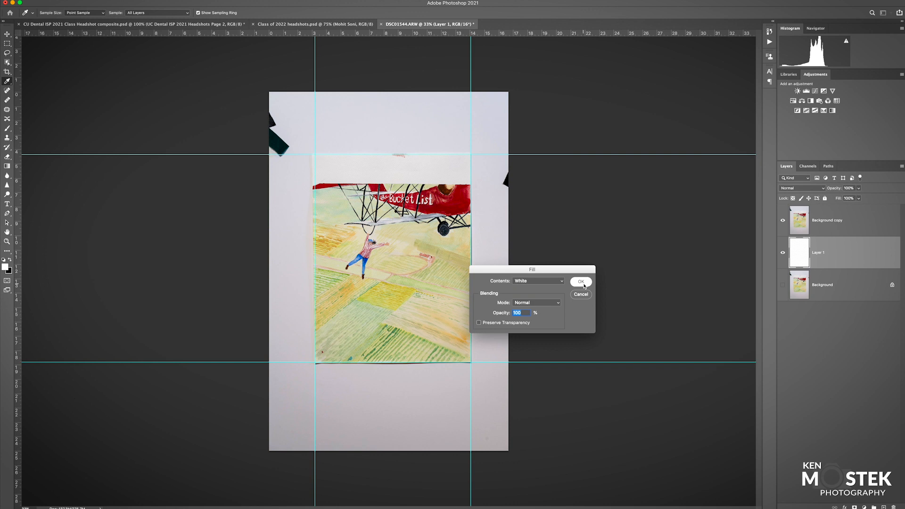